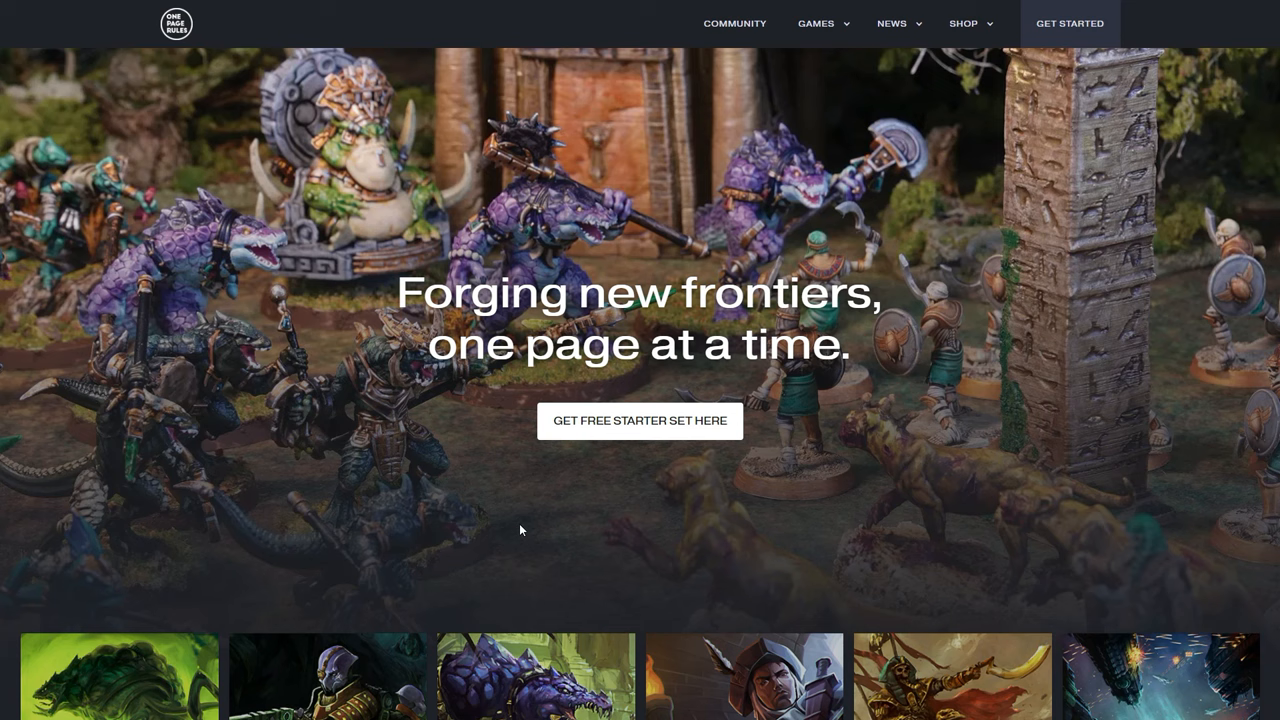
mouse_move(640, 420)
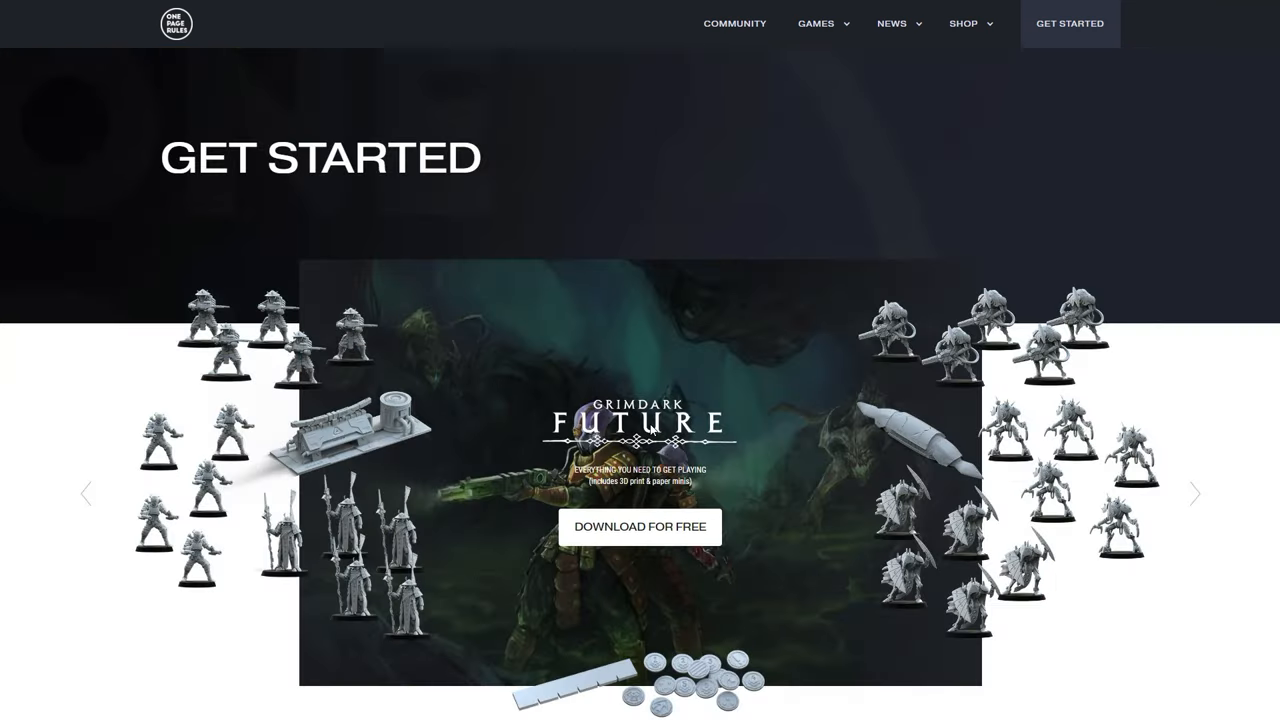
Step: Reach the free Grimdark Future quickstart page and start its free download
left_click(640, 528)
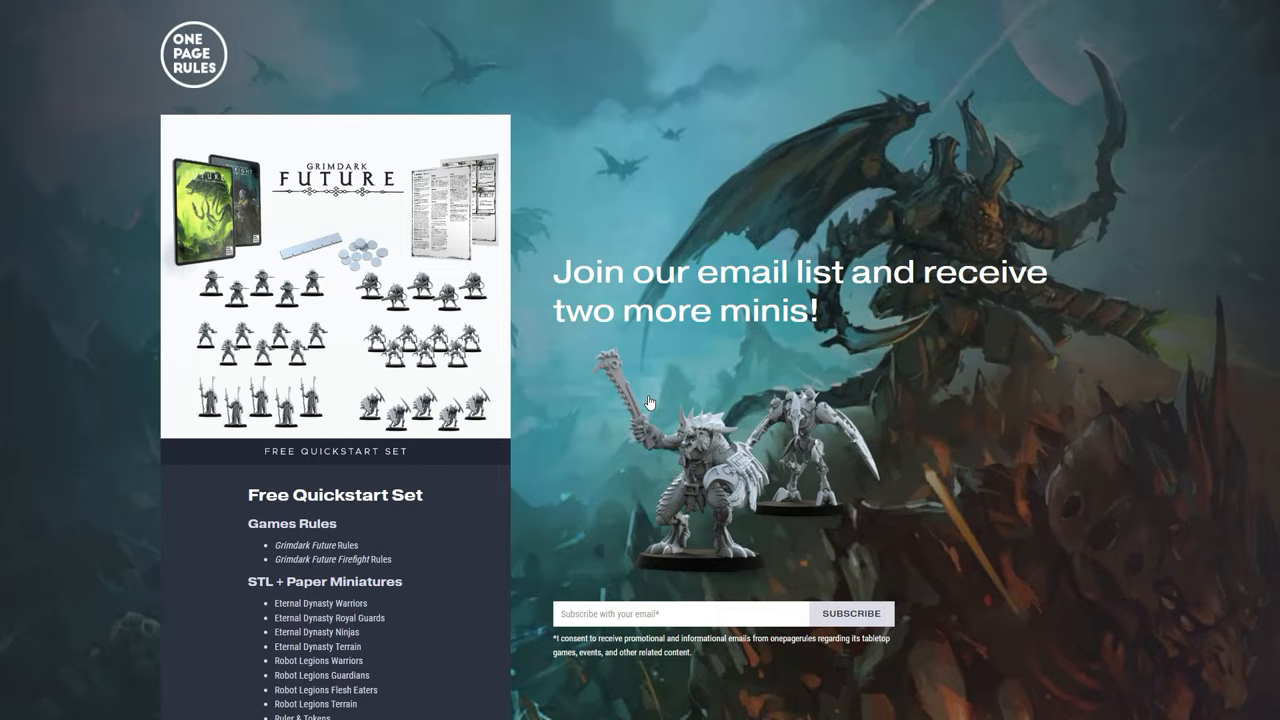
scroll("down", 3)
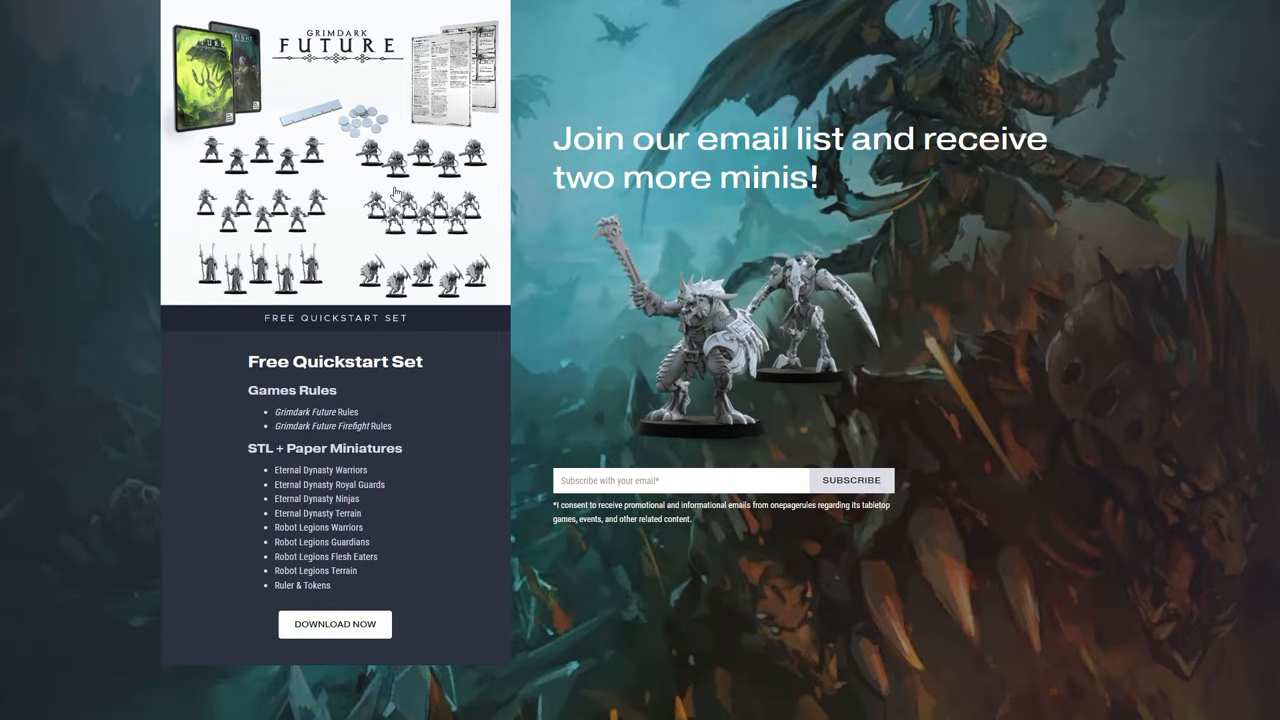
mouse_move(448, 682)
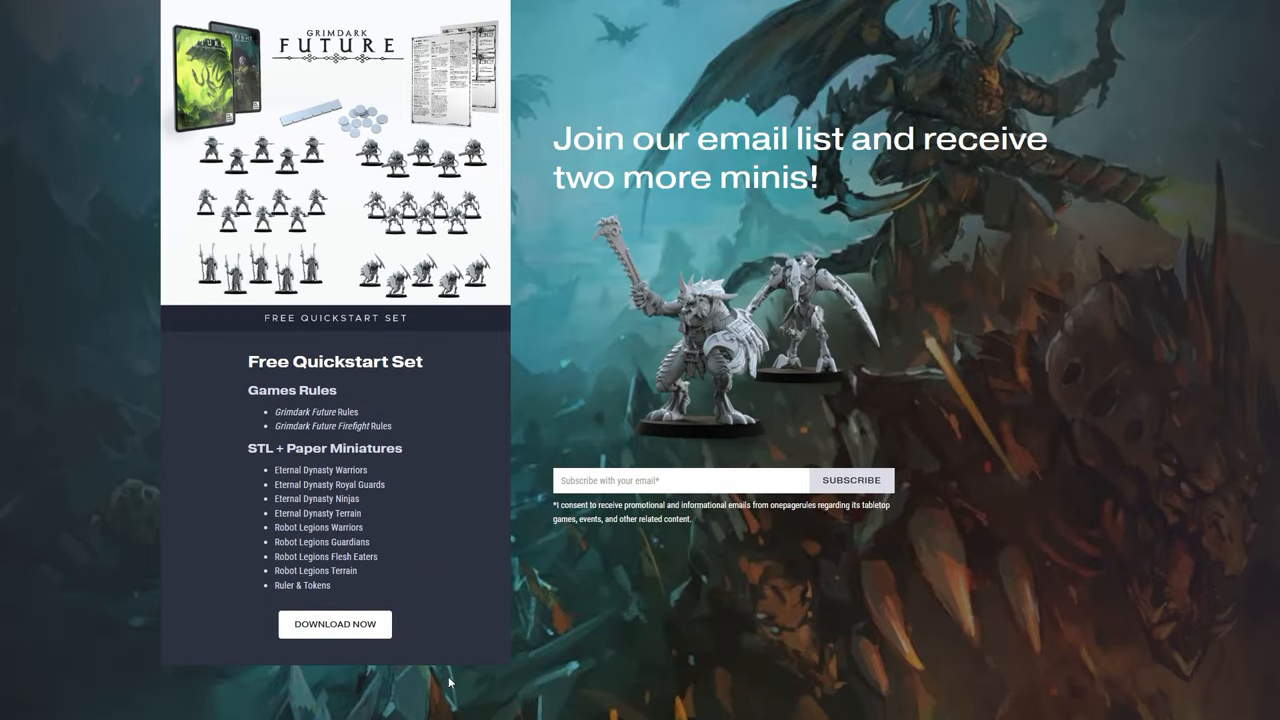
mouse_move(398, 630)
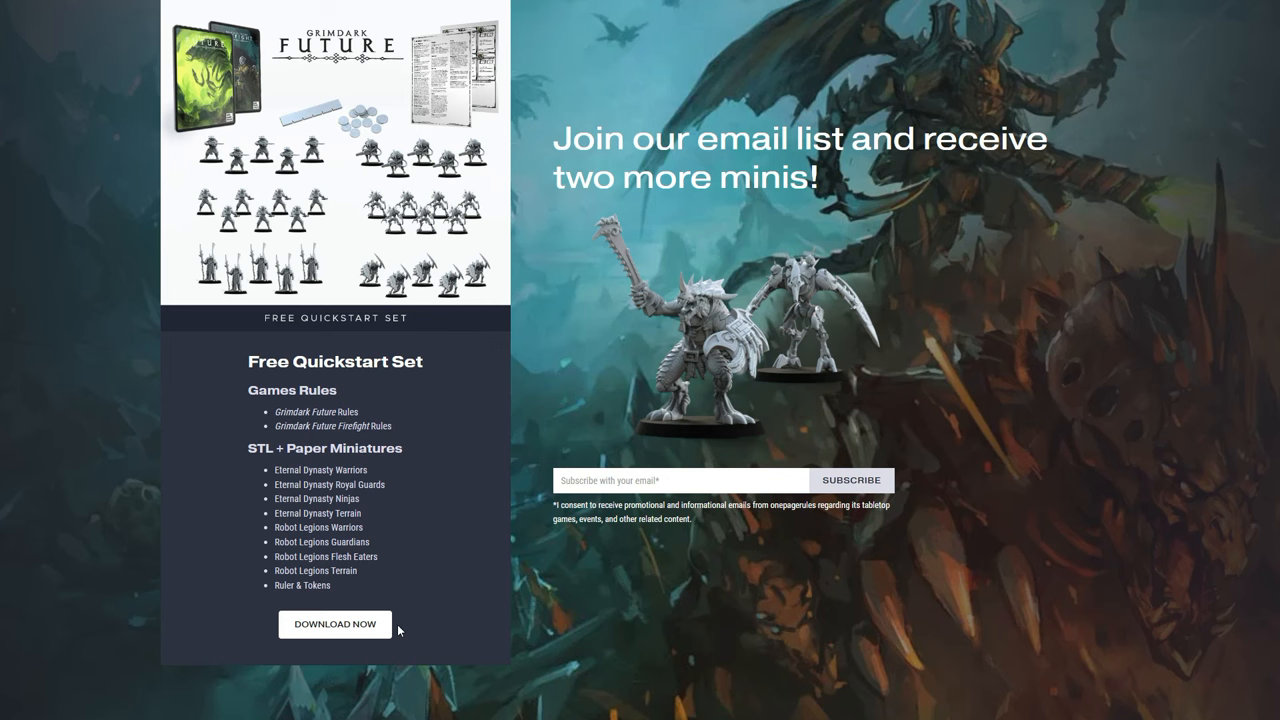
left_click(334, 624)
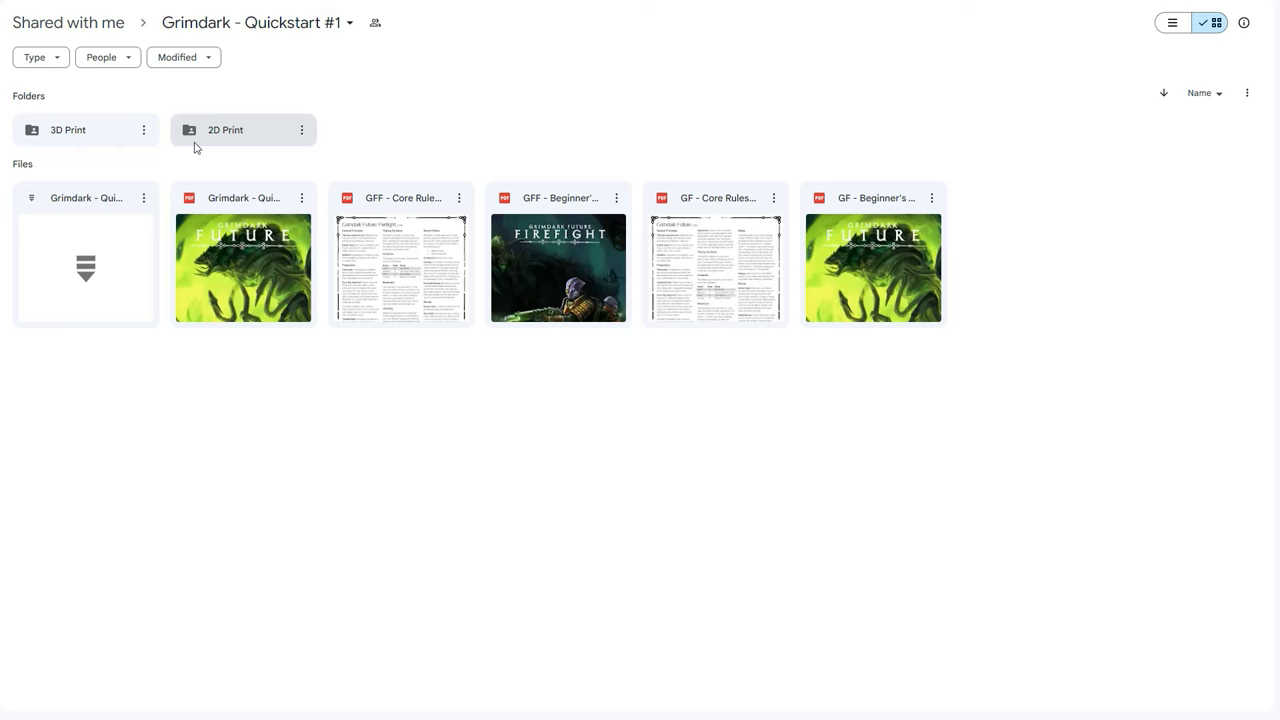
Step: Browse the Robot Legions print files inside the 2D Print folder and return
double_click(224, 128)
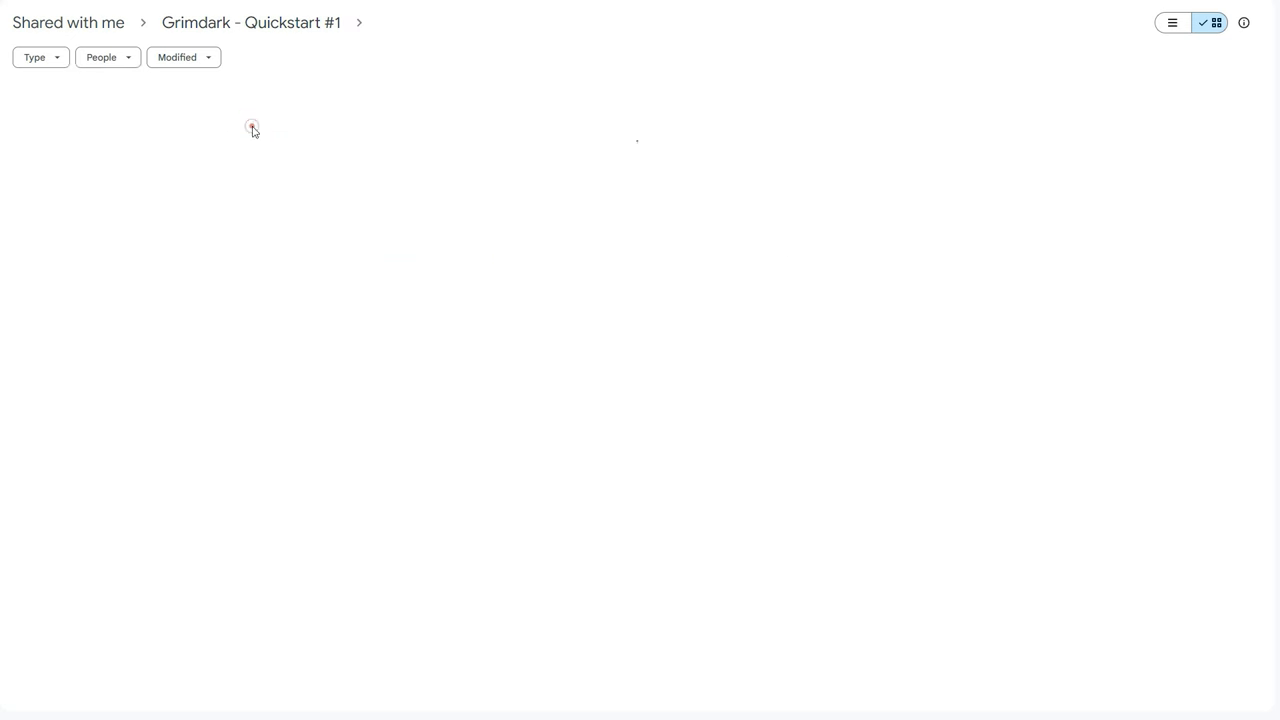
left_click(240, 128)
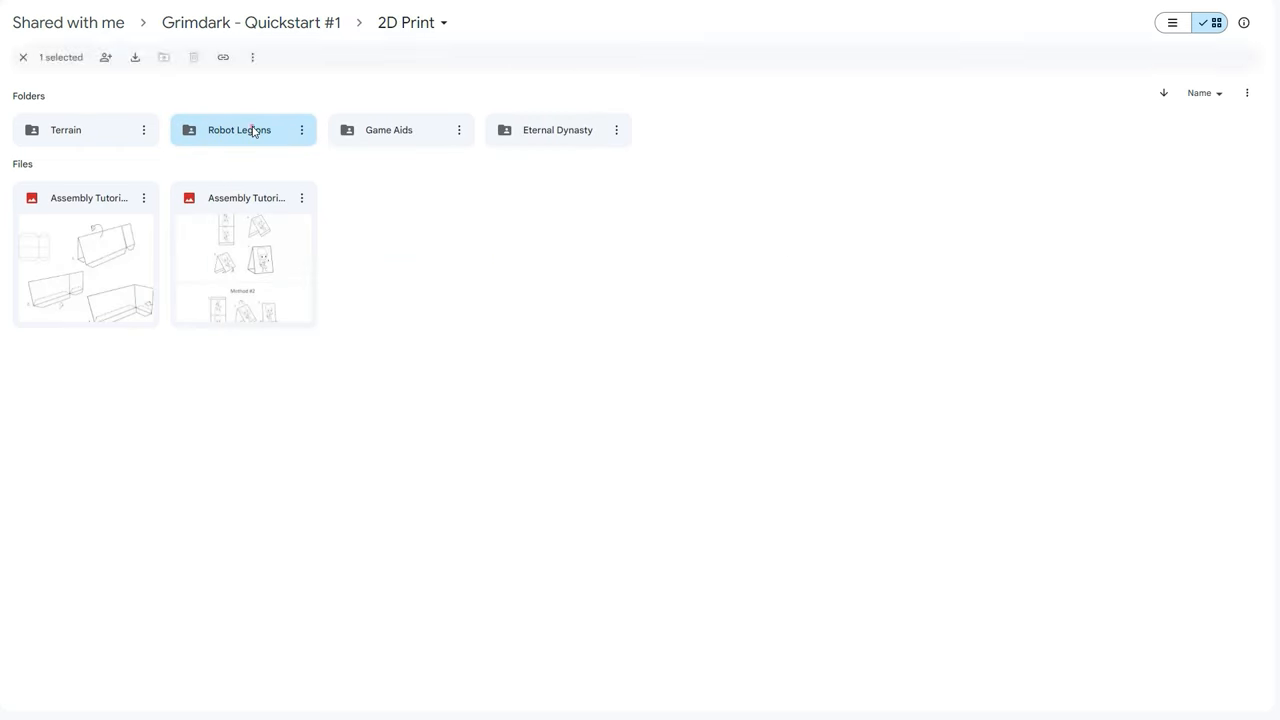
double_click(240, 128)
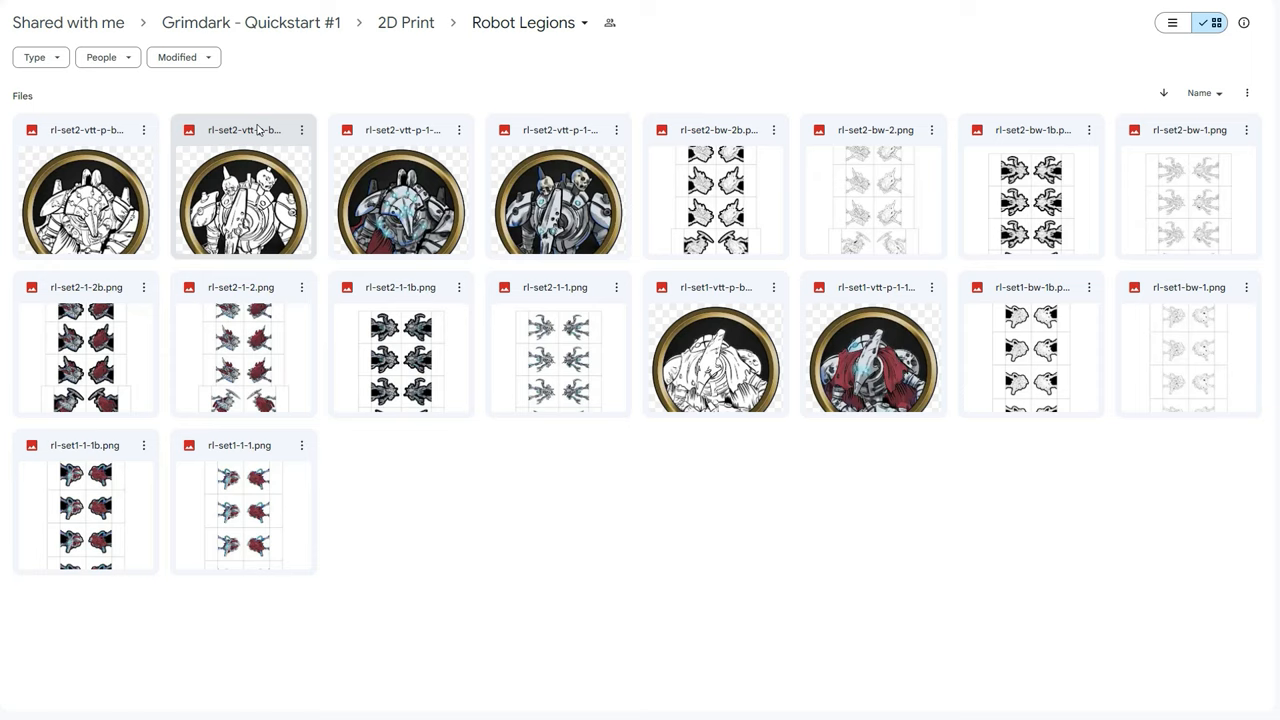
left_click(404, 22)
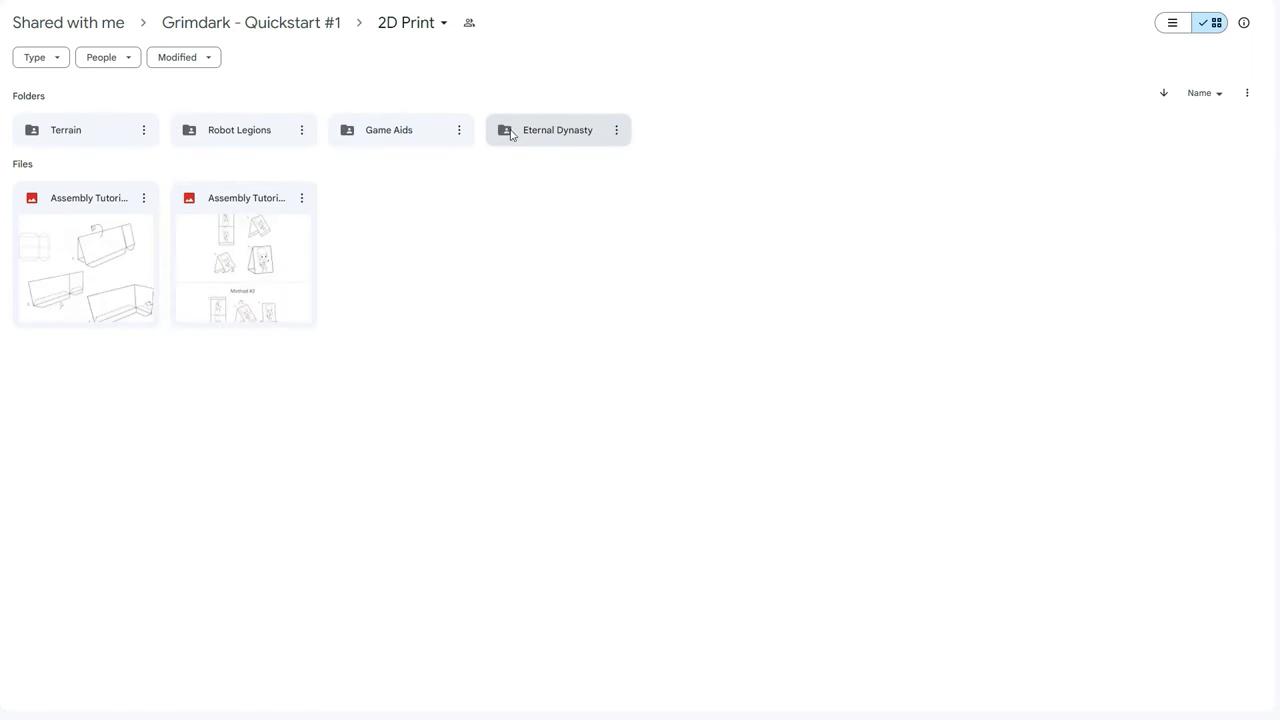
Step: Browse the Eternal Dynasty folder, return to 2D Print, and select Game Aids
double_click(556, 128)
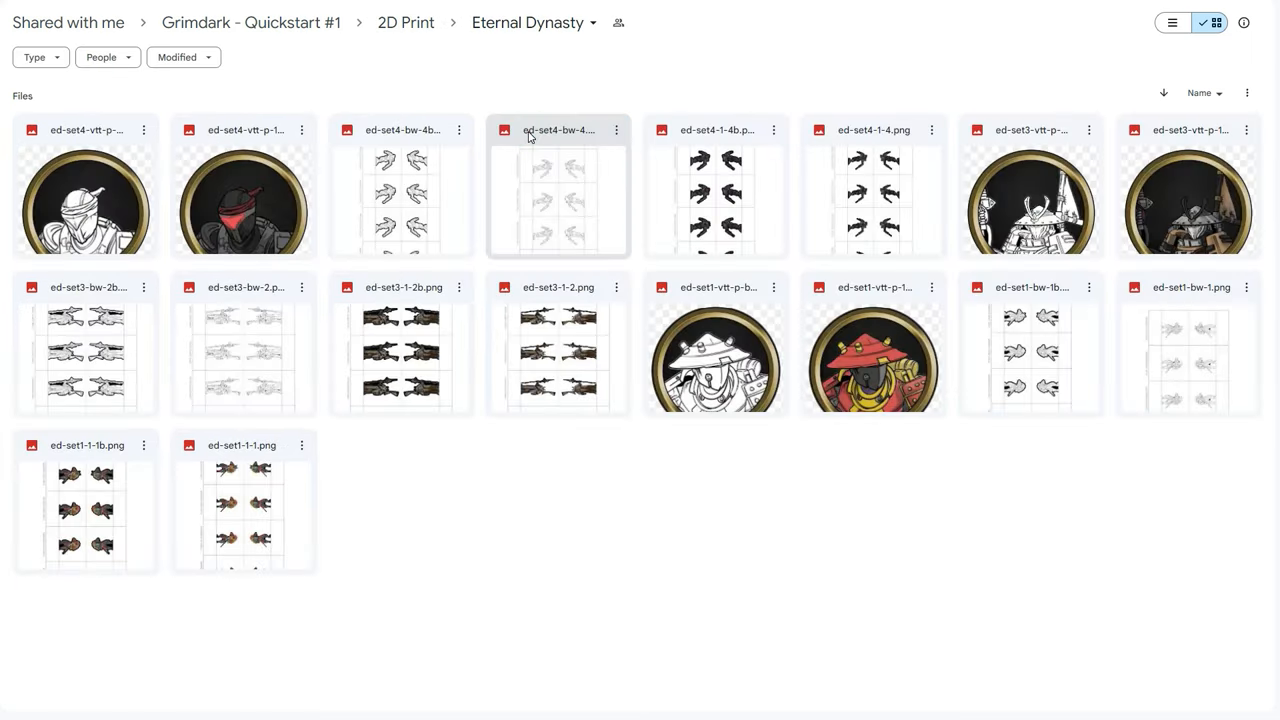
left_click(404, 22)
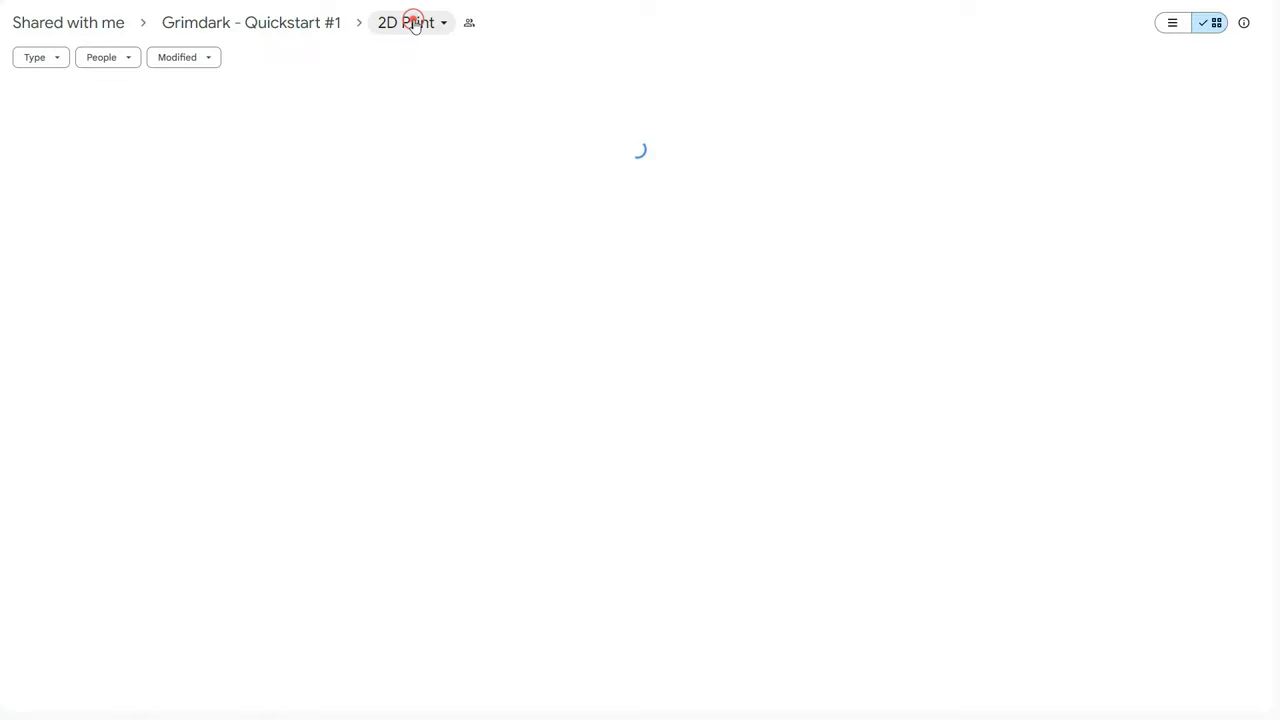
left_click(400, 130)
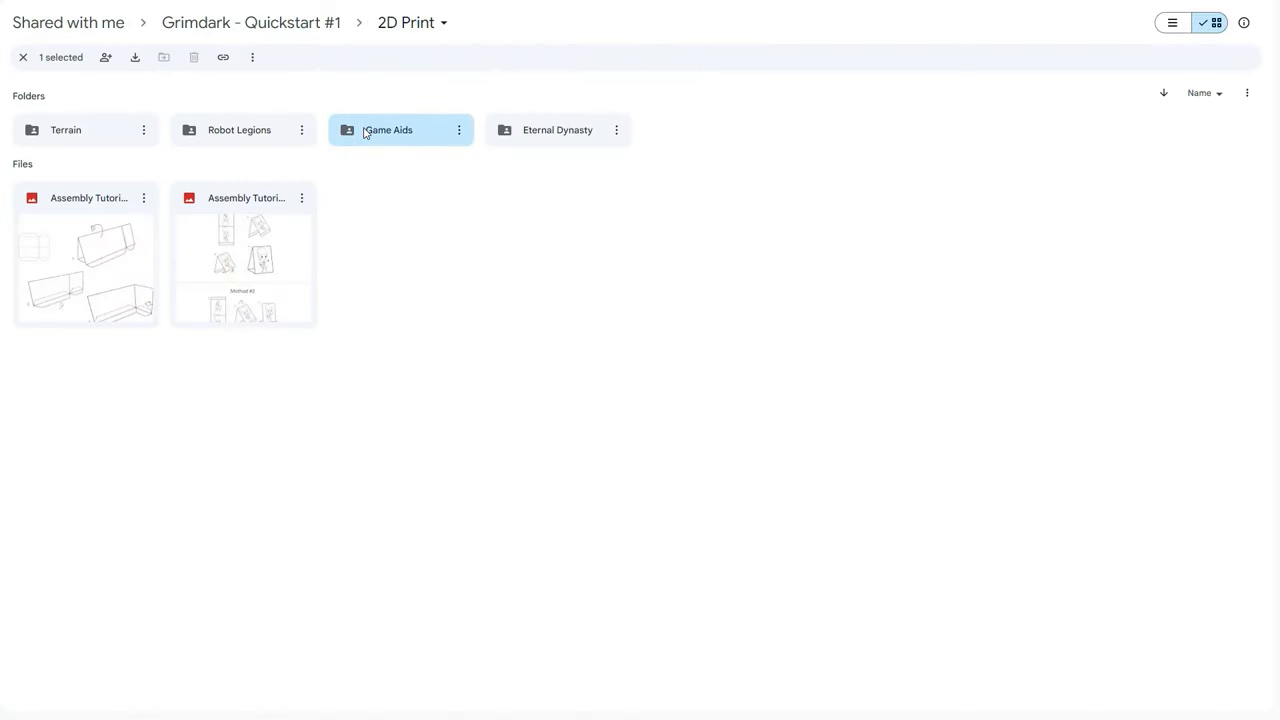